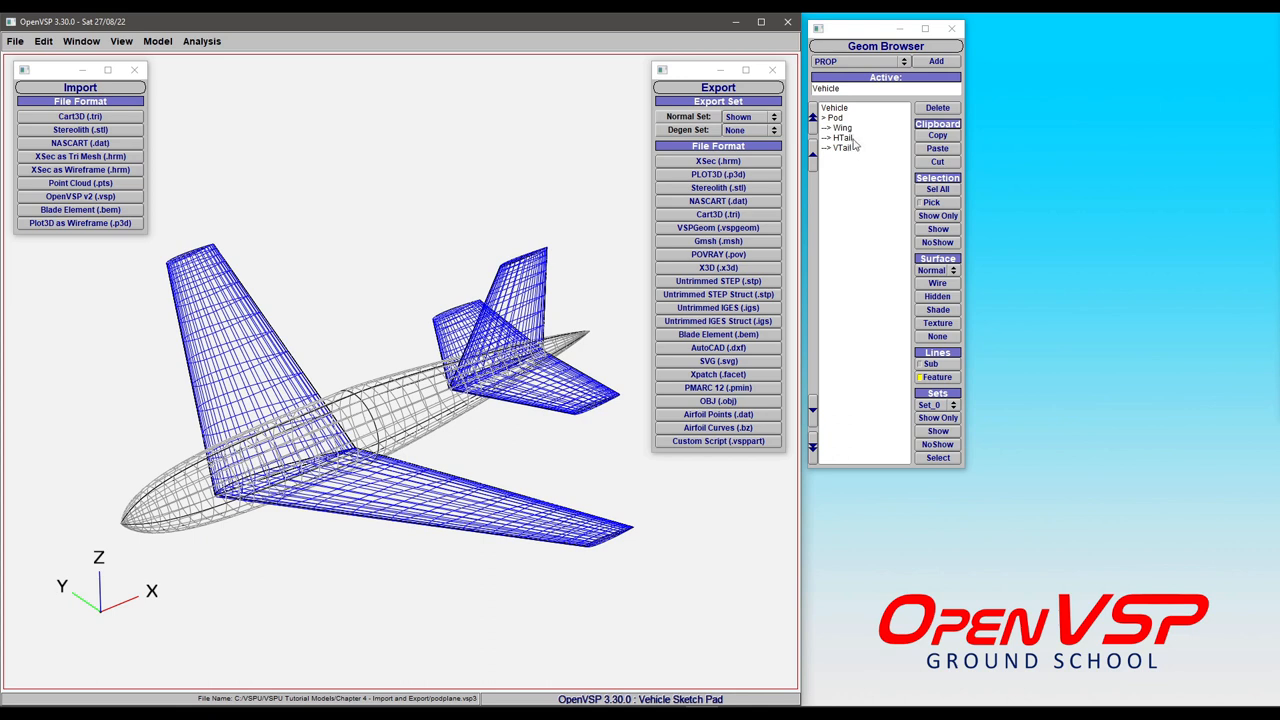
{"action": "mouse_move", "coordinate": [847, 158]}
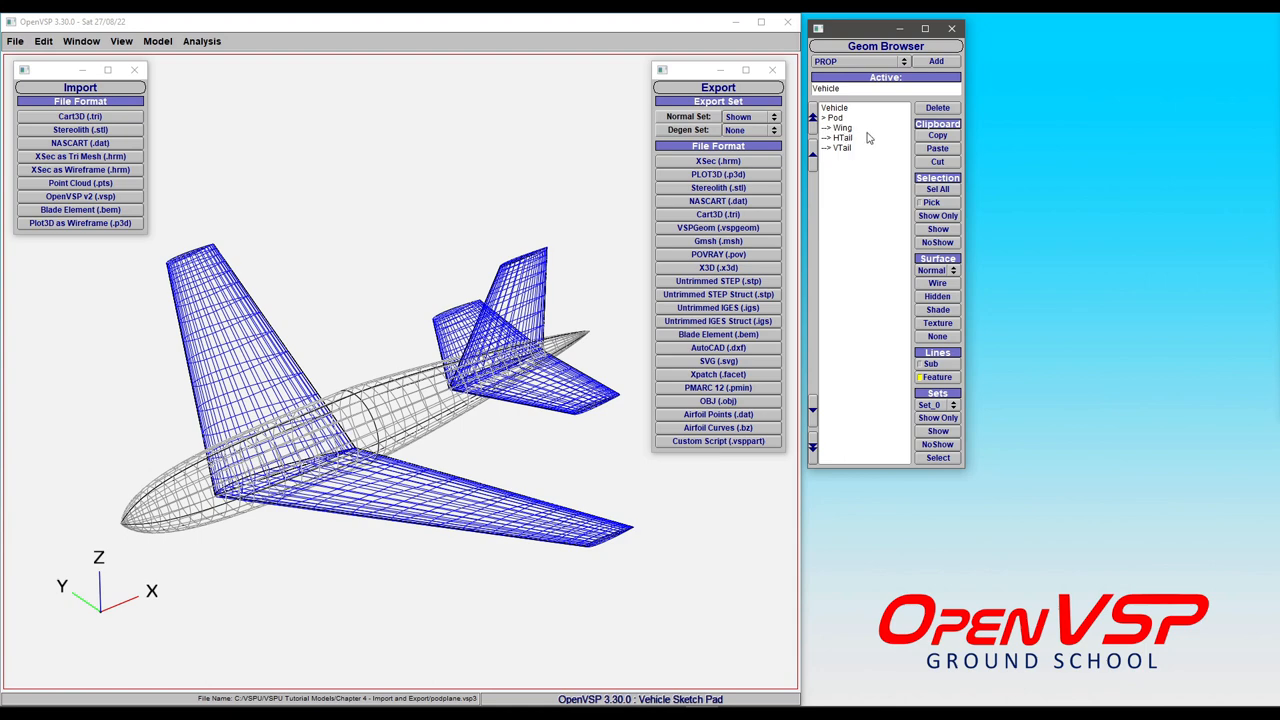
Select Wing in the Geom Browser and start a Blade Element (.bem) import.
{"action": "left_click", "coordinate": [842, 127]}
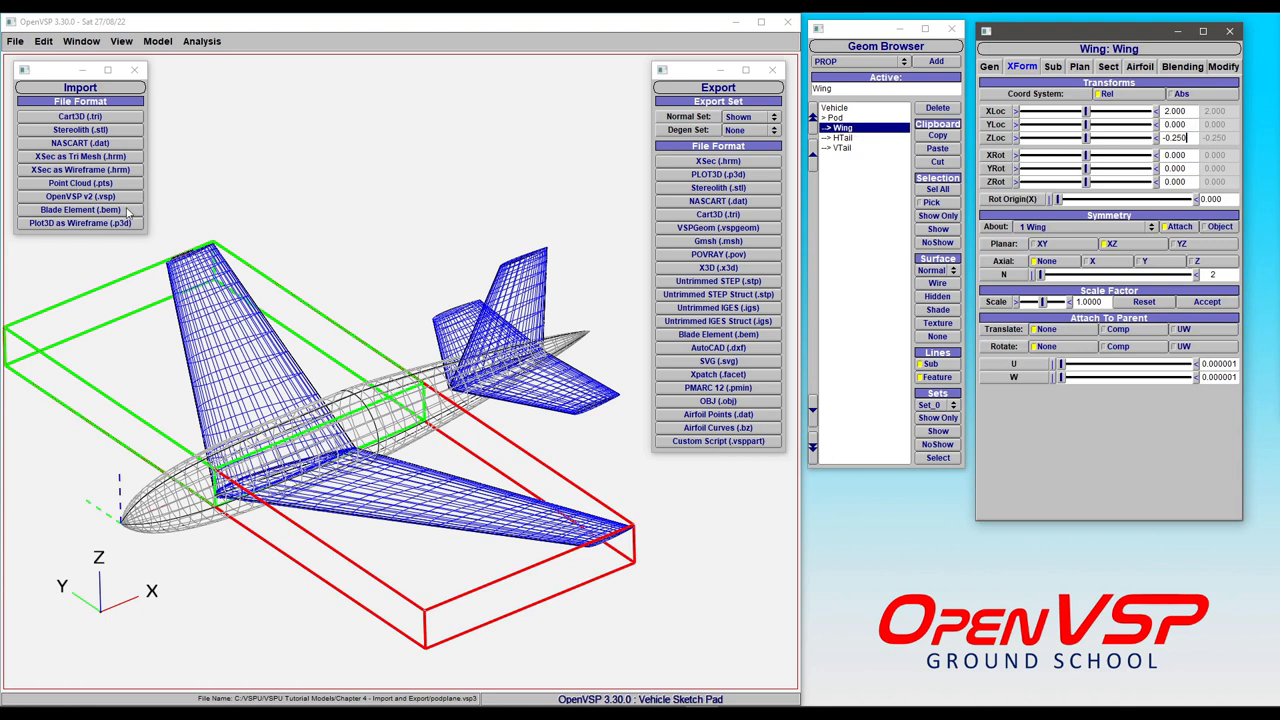
{"action": "left_click", "coordinate": [79, 210]}
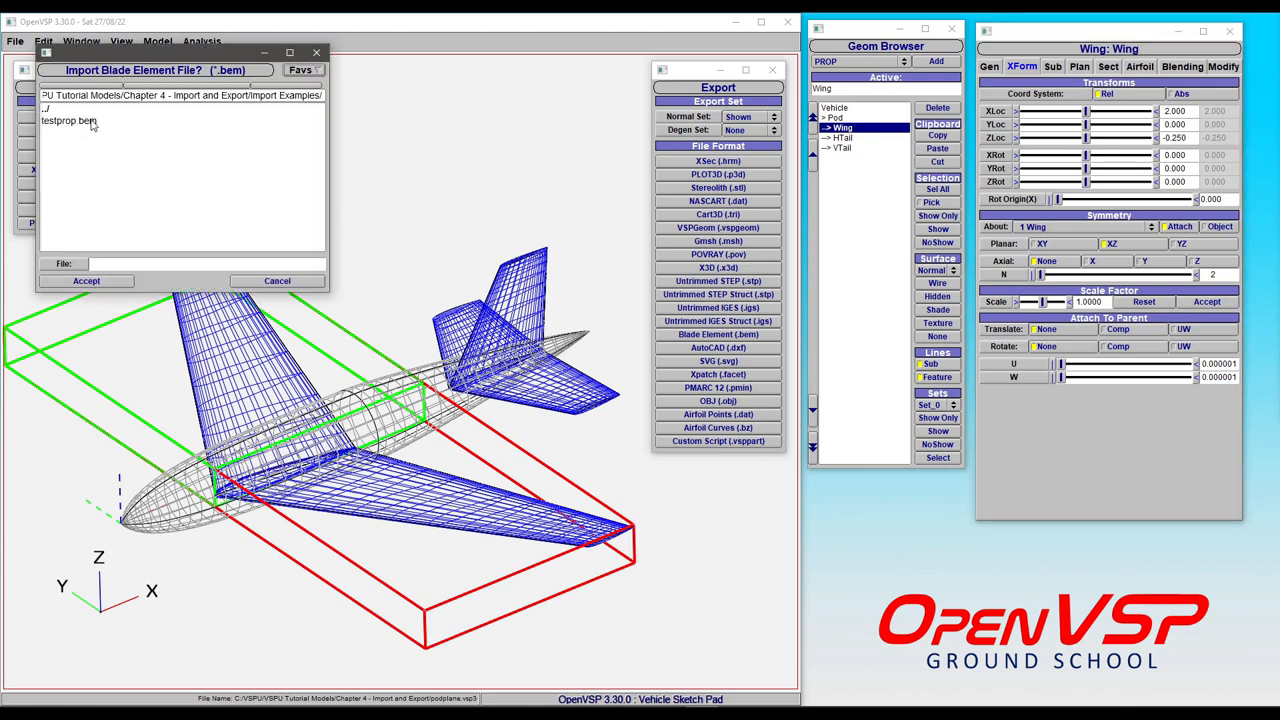
Import testprop.bem so it becomes a PropGeom component under the wing.
{"action": "left_click", "coordinate": [68, 120]}
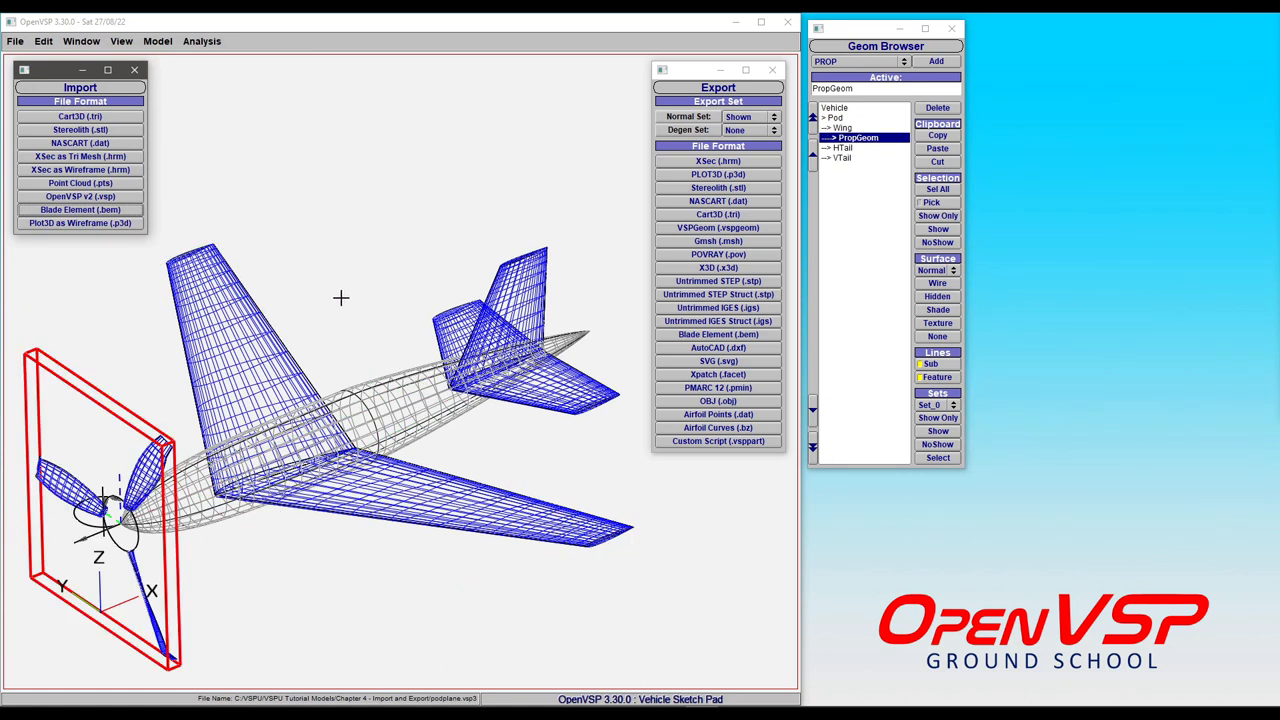
Open the PropGeom propeller editor on its XForm placement tab.
{"action": "double_click", "coordinate": [855, 137]}
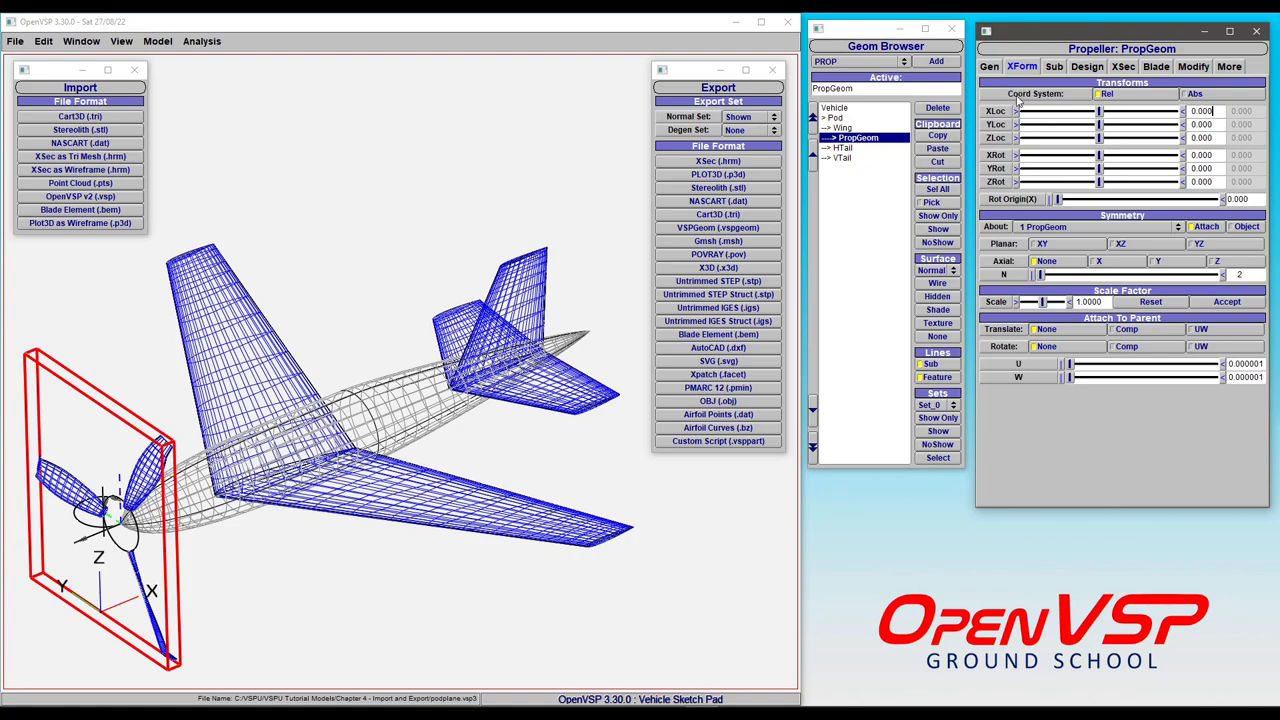
{"action": "mouse_move", "coordinate": [1161, 338]}
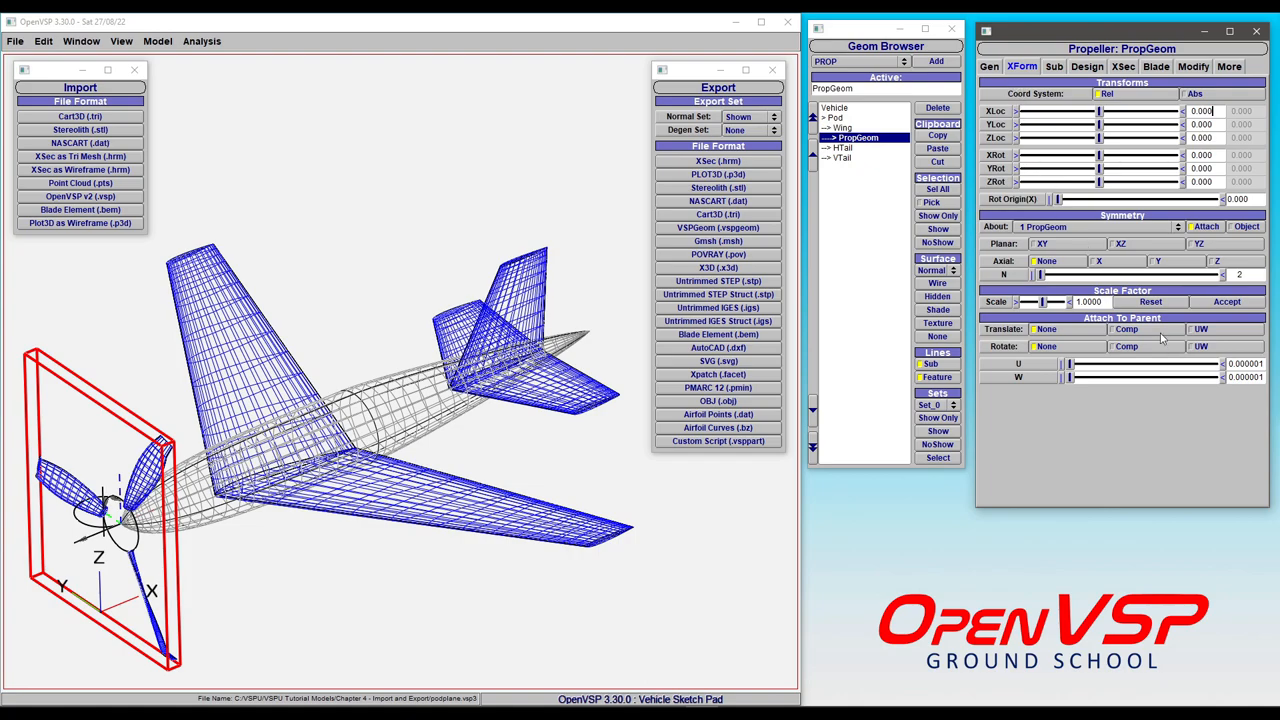